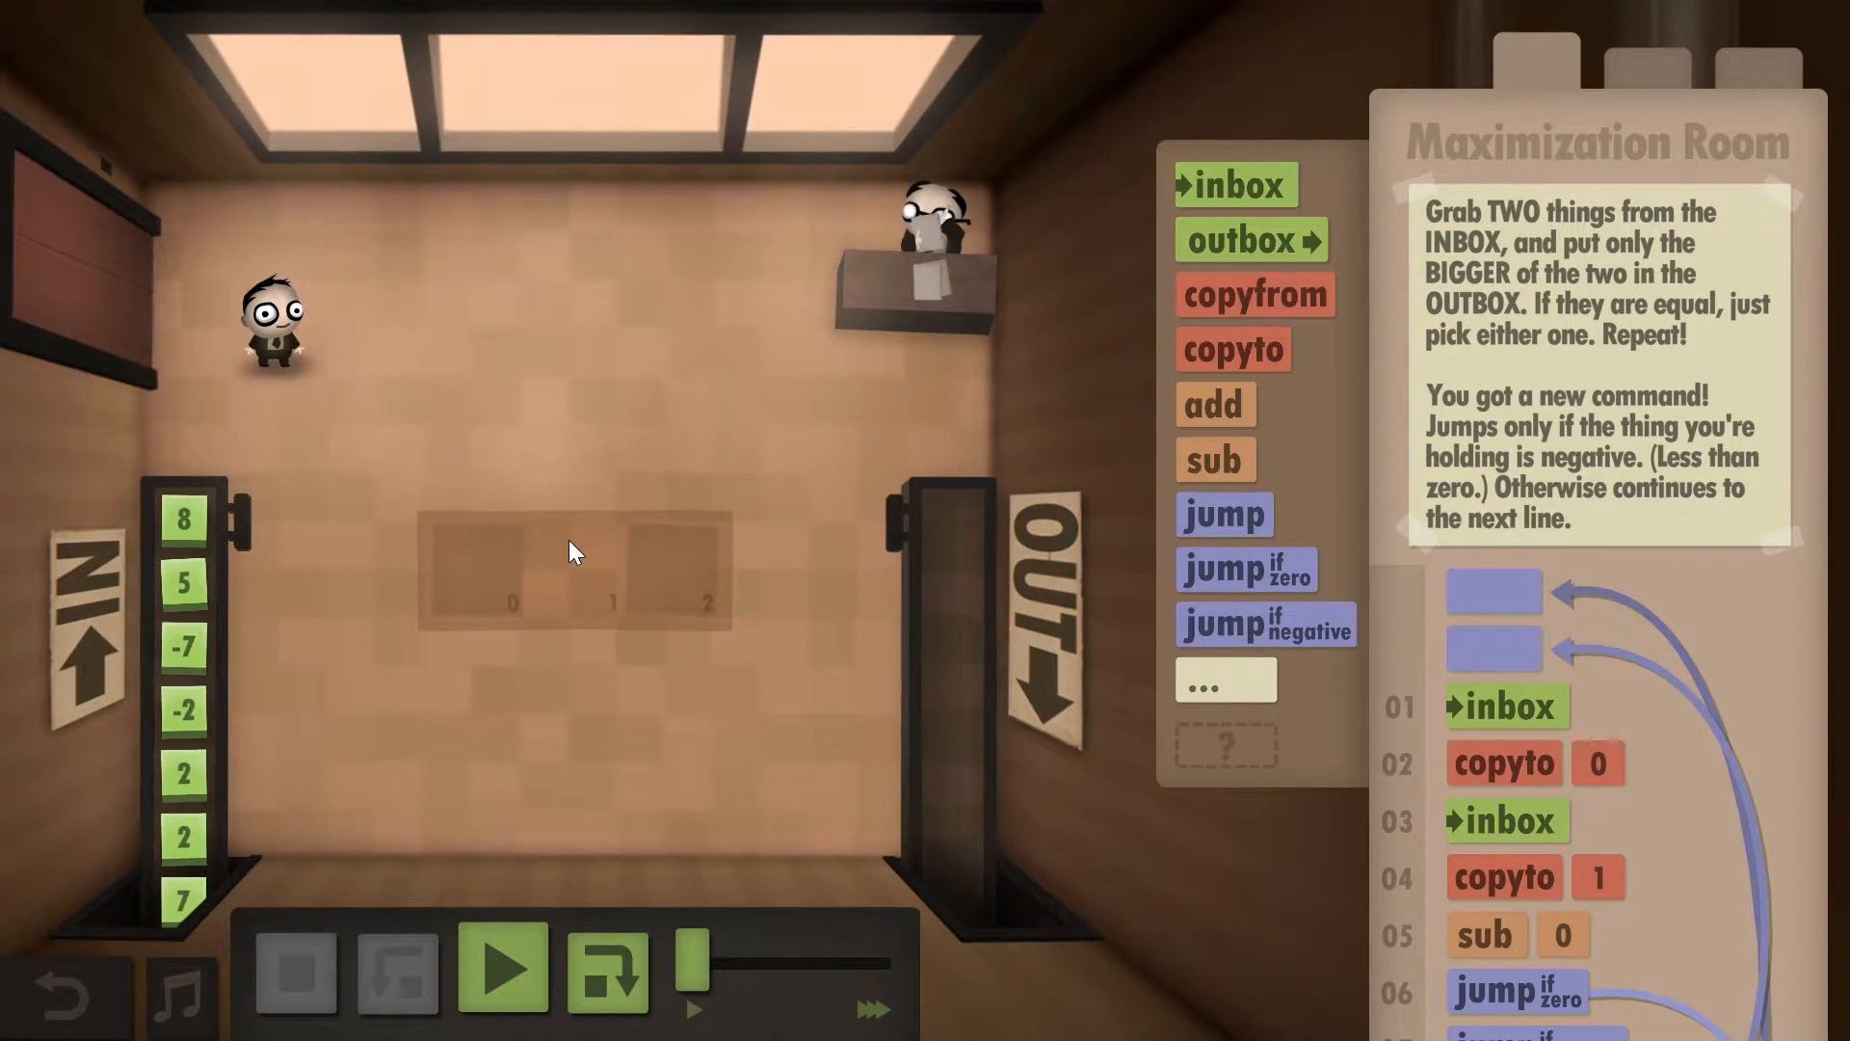
{"action": "mouse_move", "coordinate": [1233, 646]}
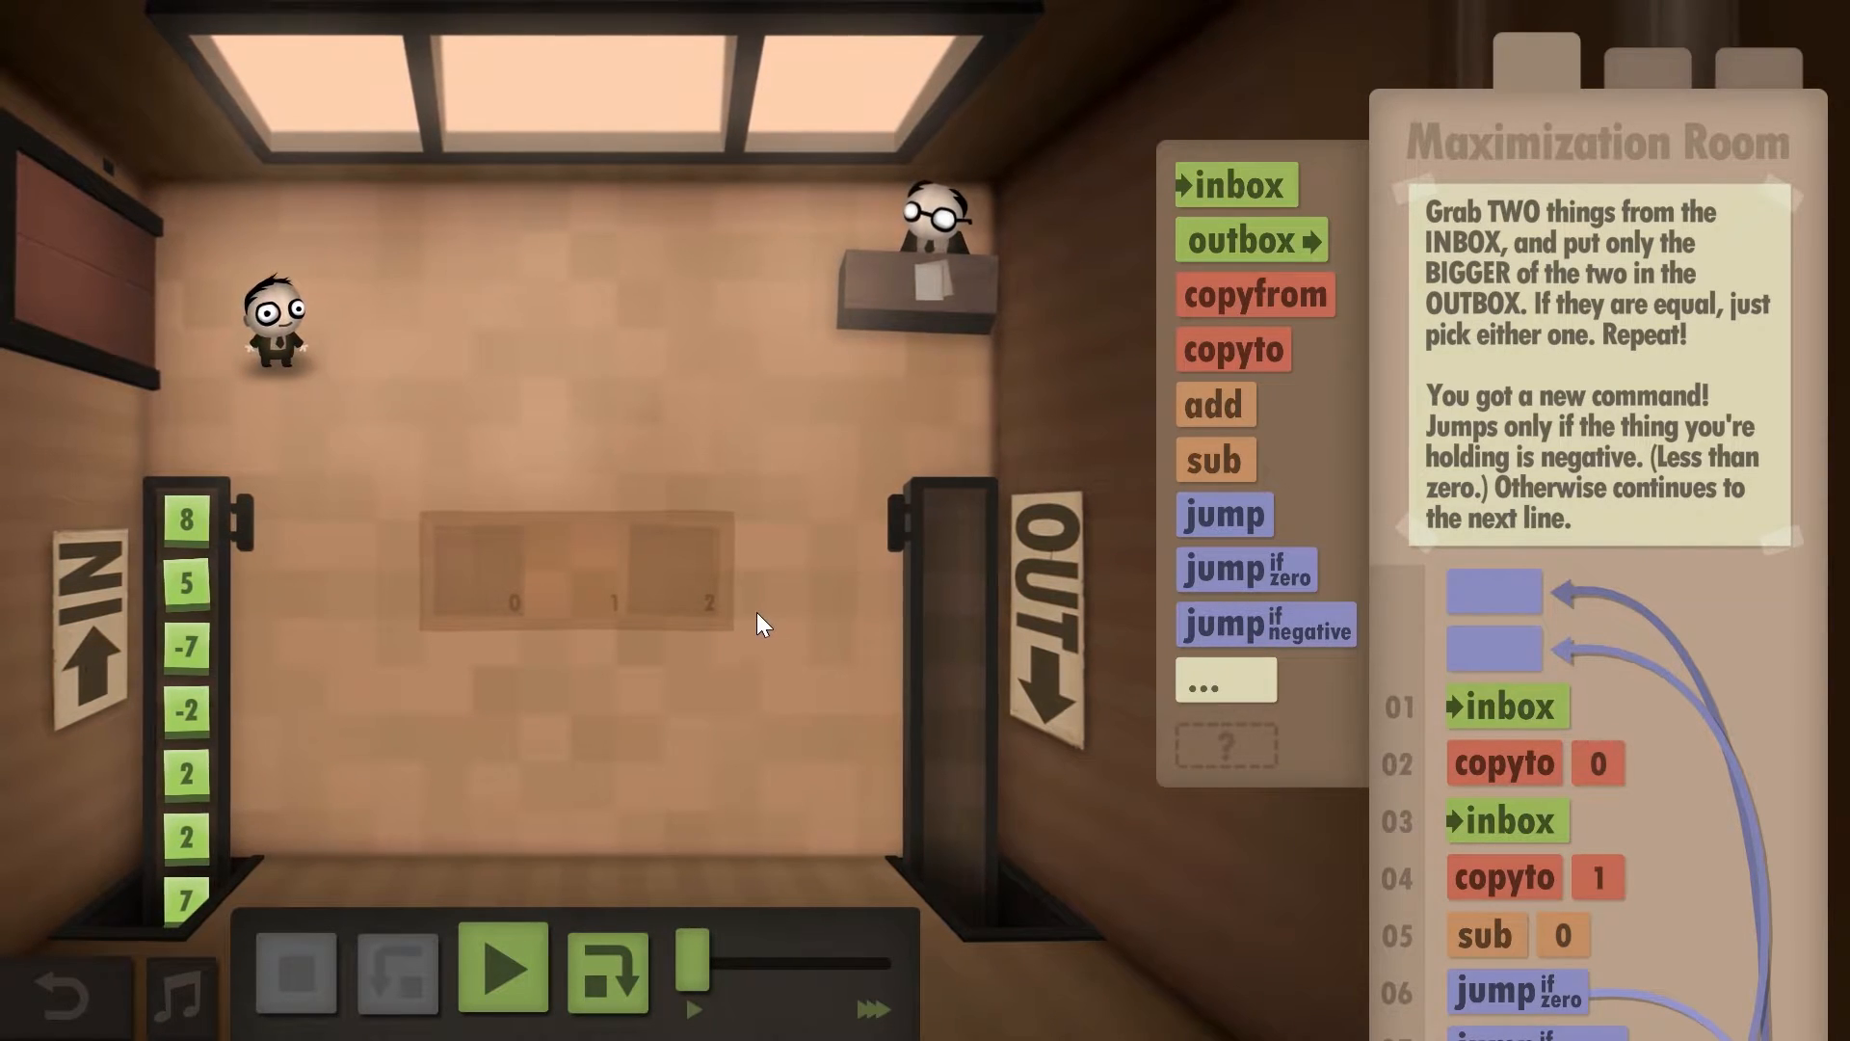
Step: Run the 13-command program so it sends 8 and -4 to the outbox and compares the two 7s
{"action": "scroll", "scroll_direction": "down", "scroll_amount": 3}
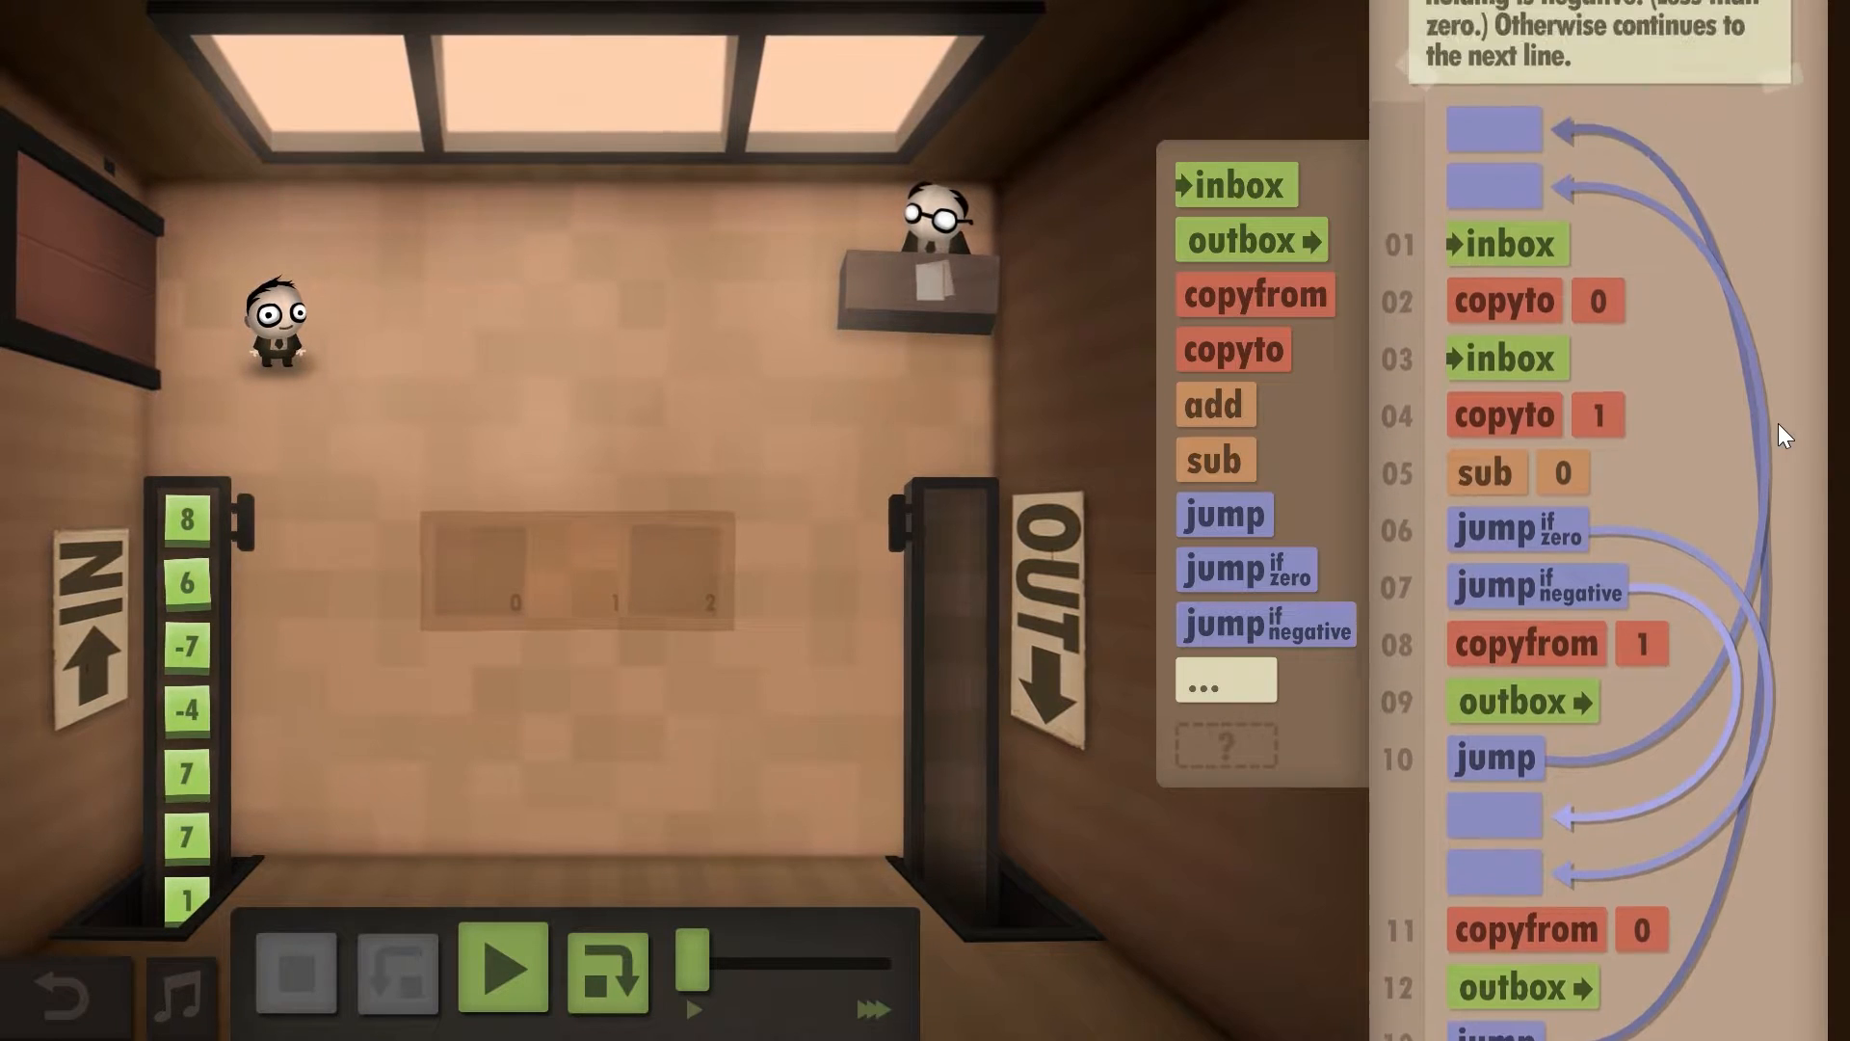
{"action": "scroll", "scroll_direction": "down", "scroll_amount": 3}
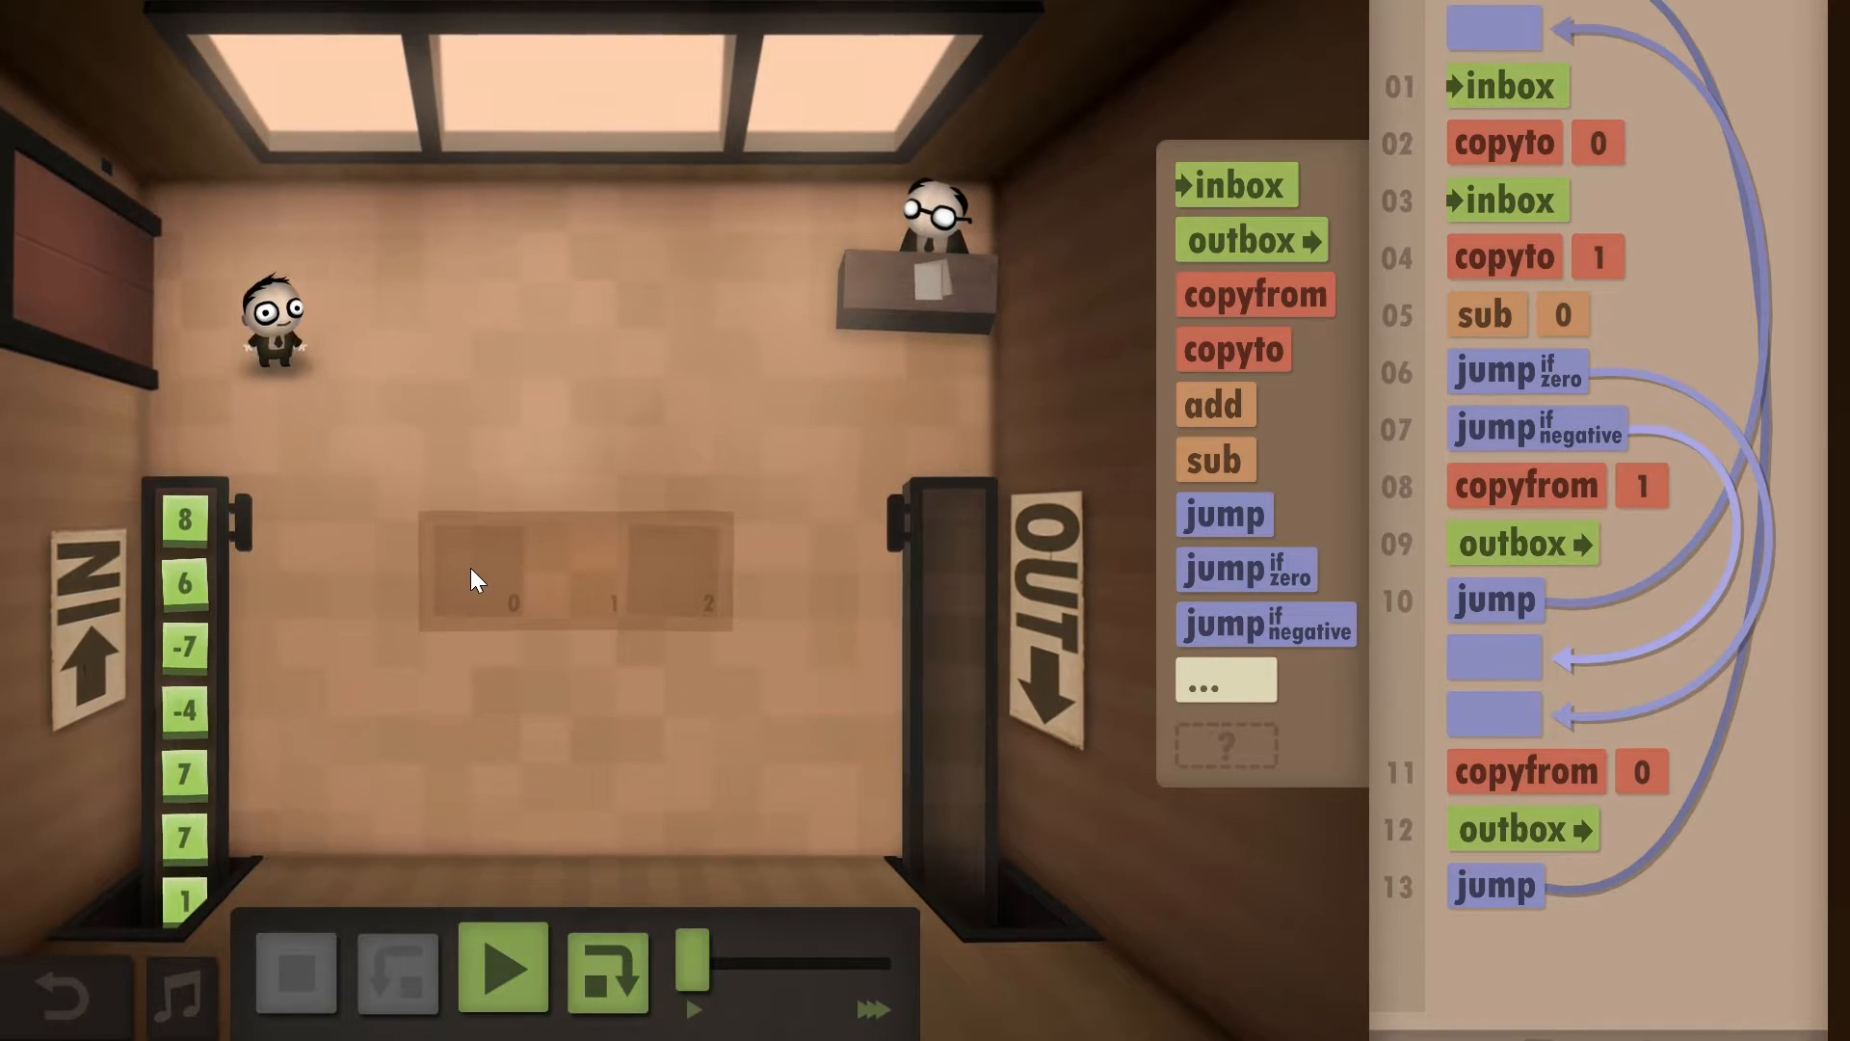
{"action": "mouse_move", "coordinate": [588, 567]}
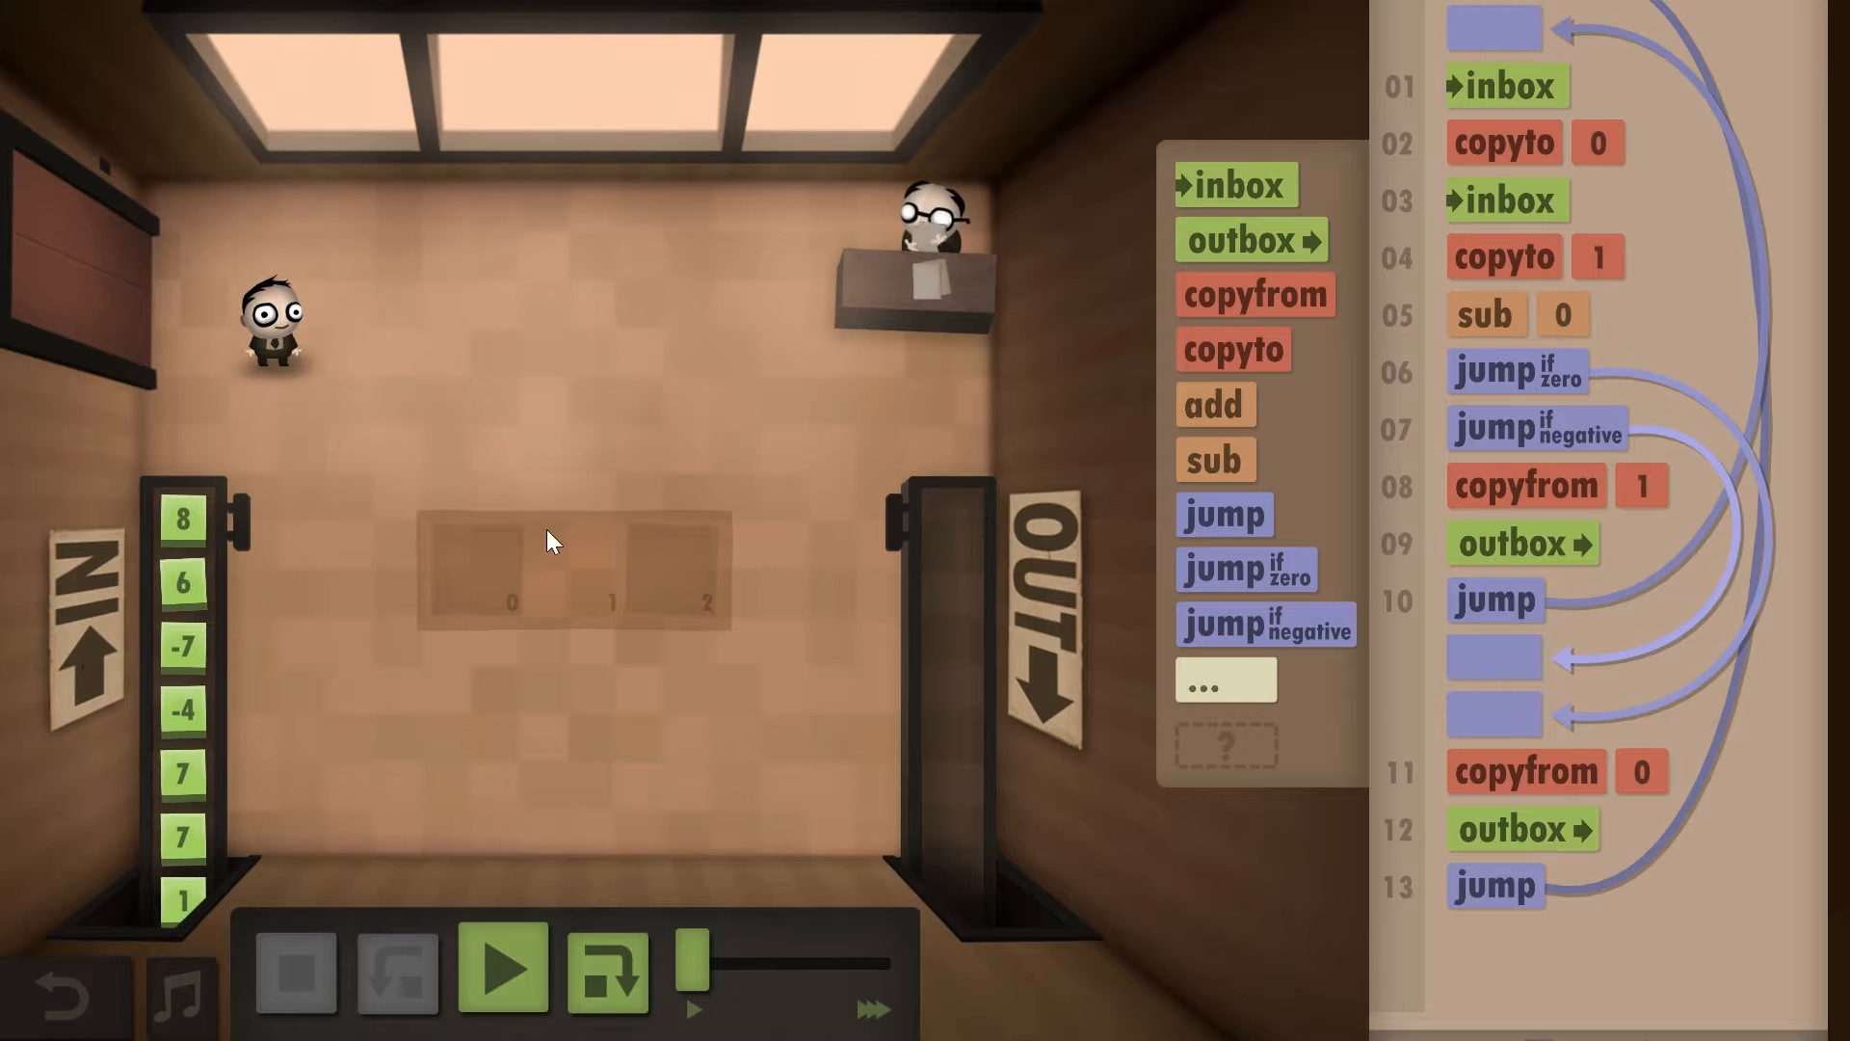
{"action": "left_click", "coordinate": [501, 968]}
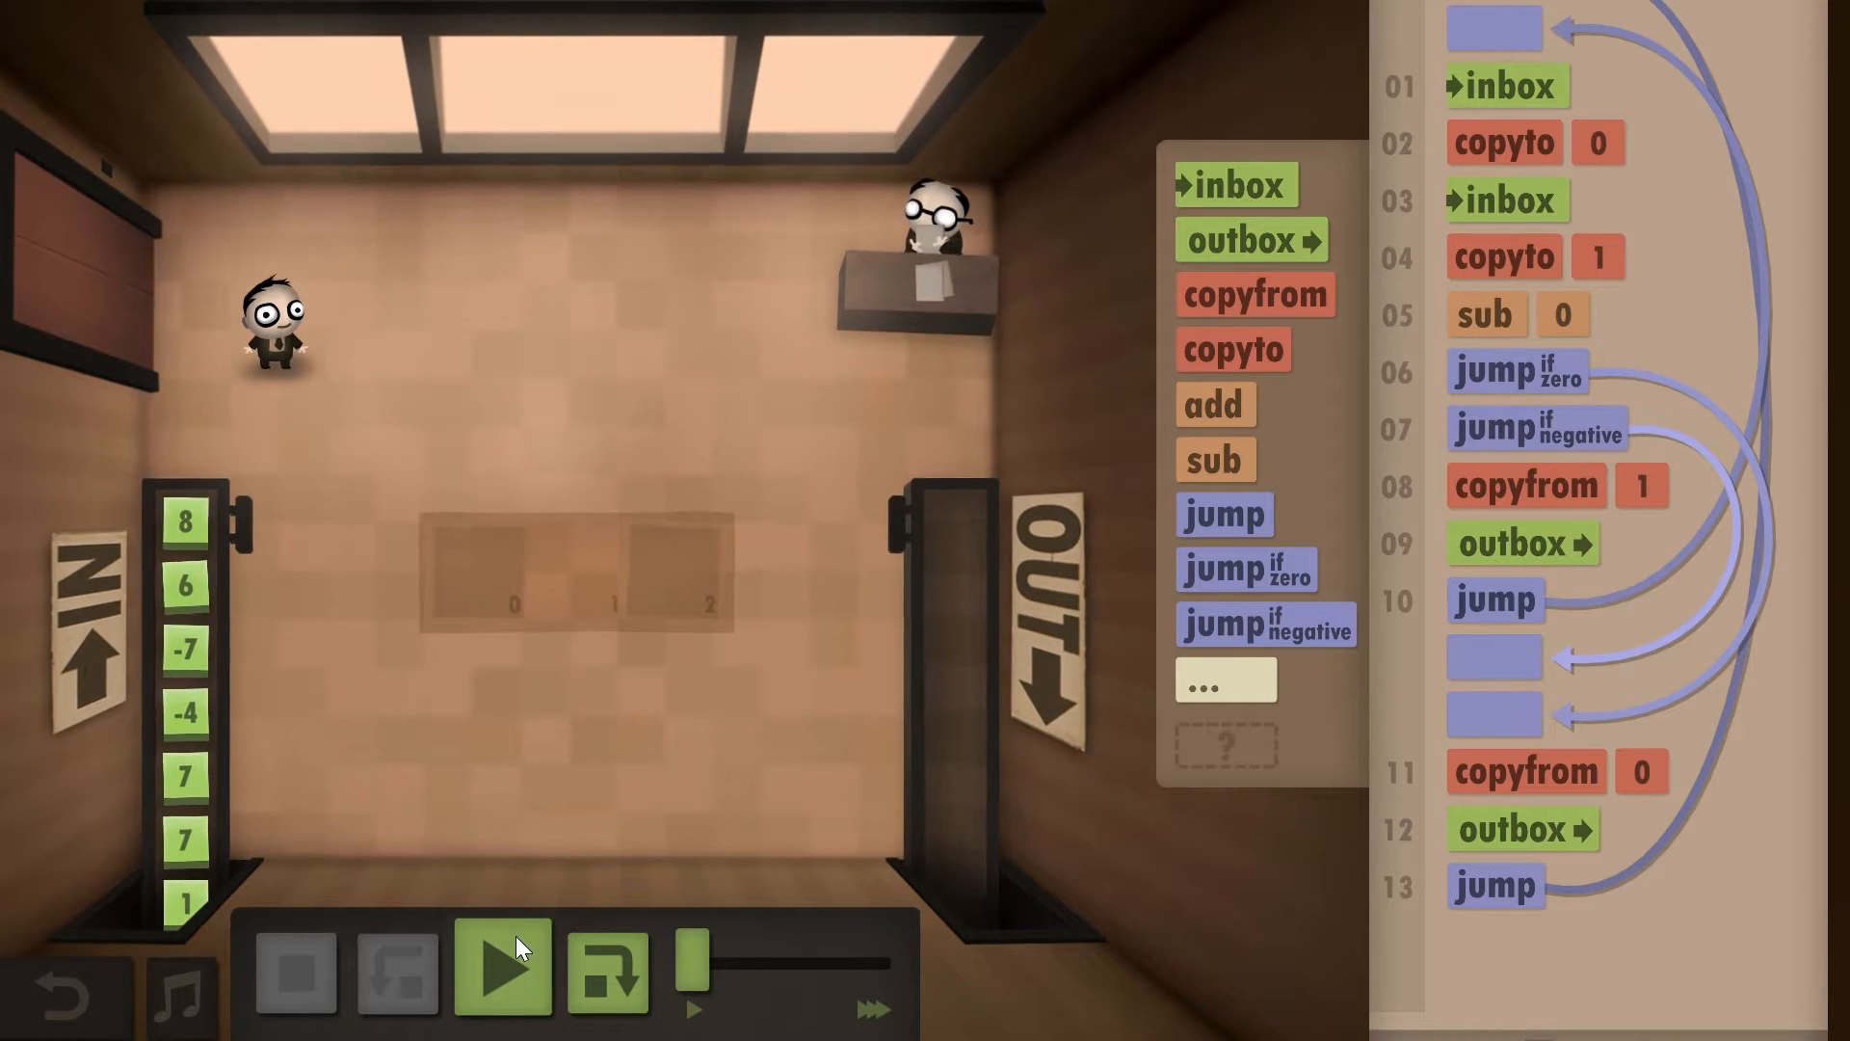
{"action": "left_click", "coordinate": [499, 967]}
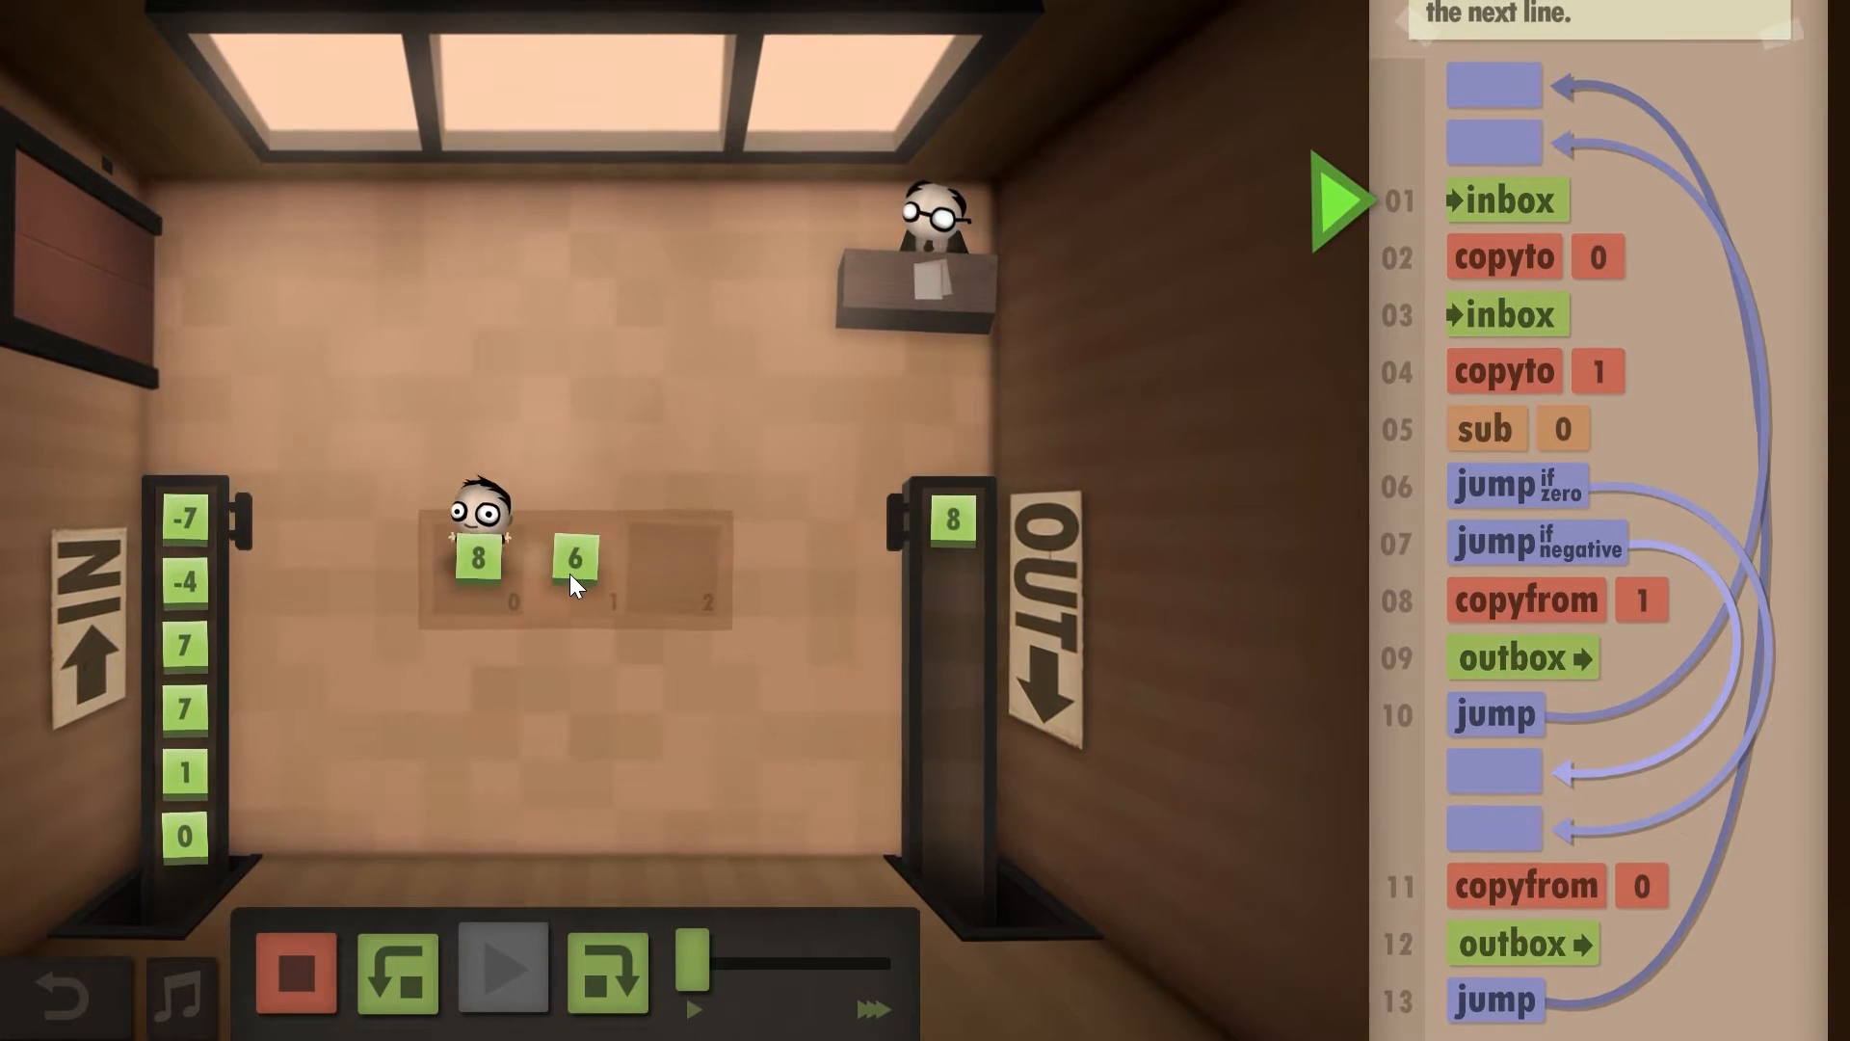
{"action": "left_click", "coordinate": [395, 969]}
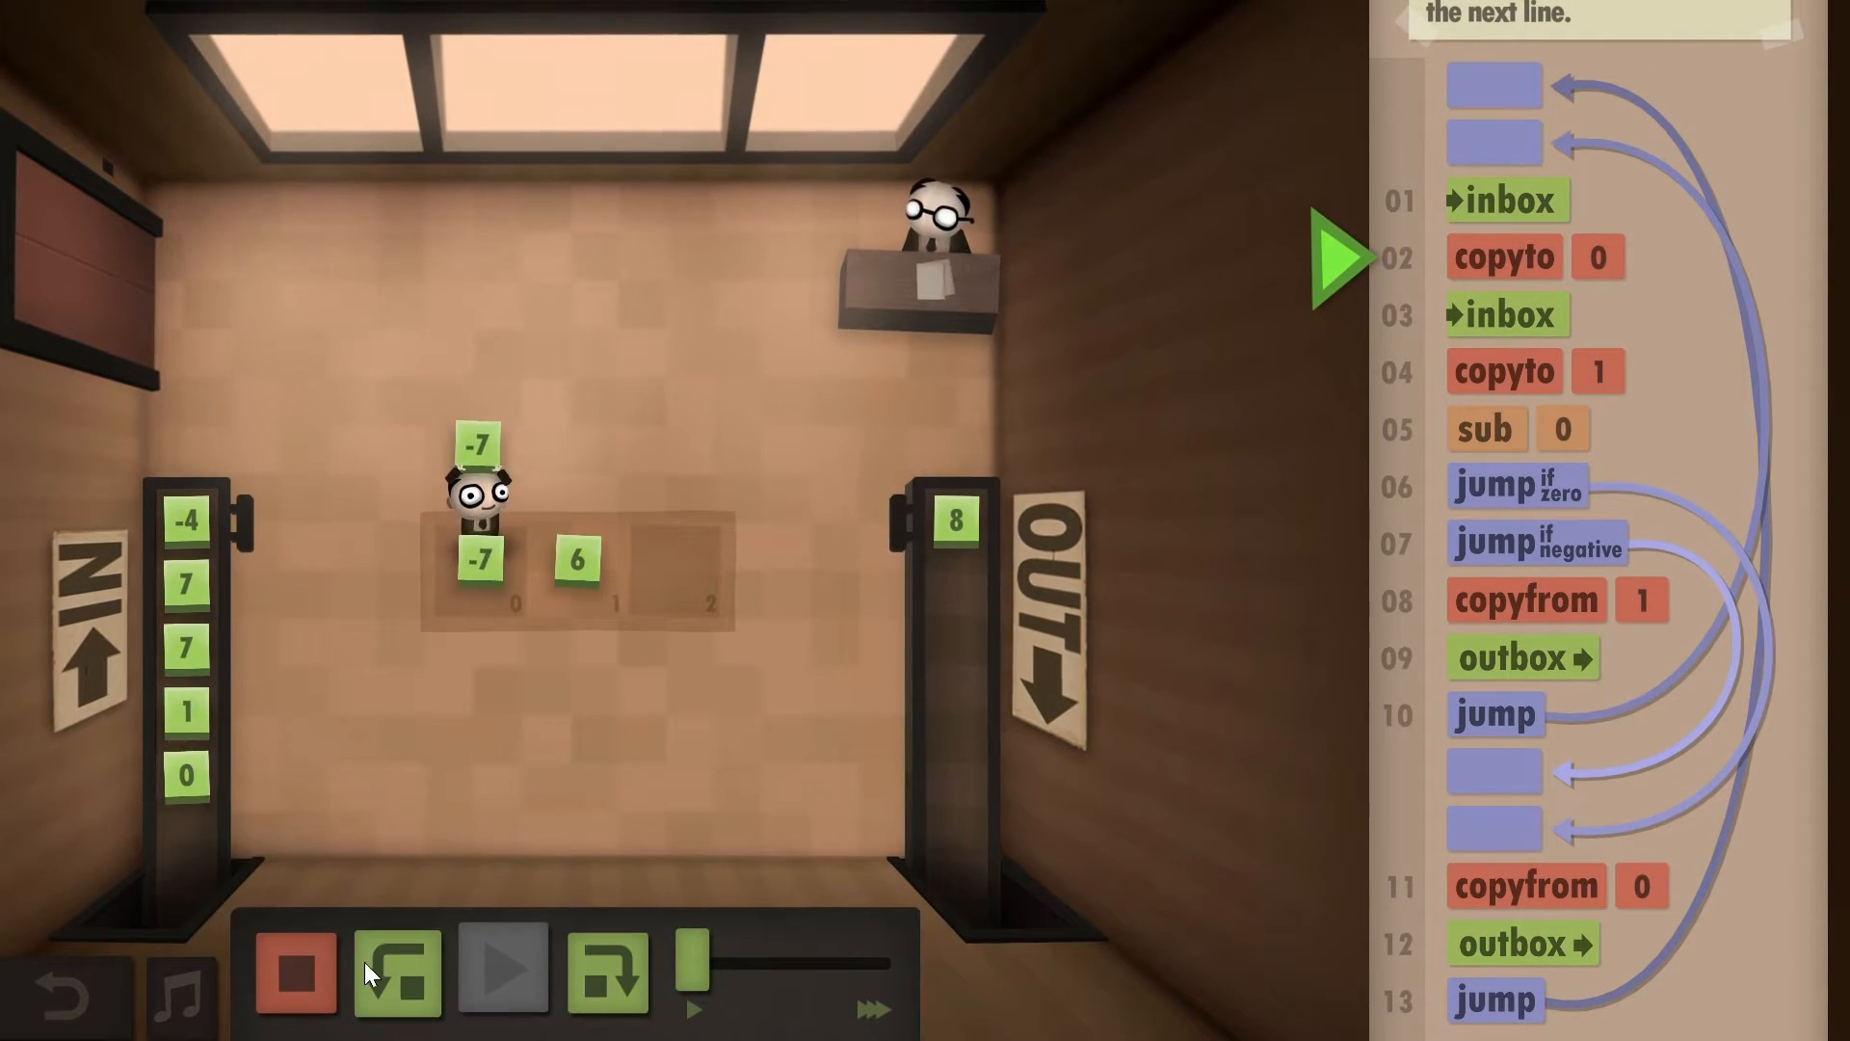
{"action": "left_click", "coordinate": [397, 969]}
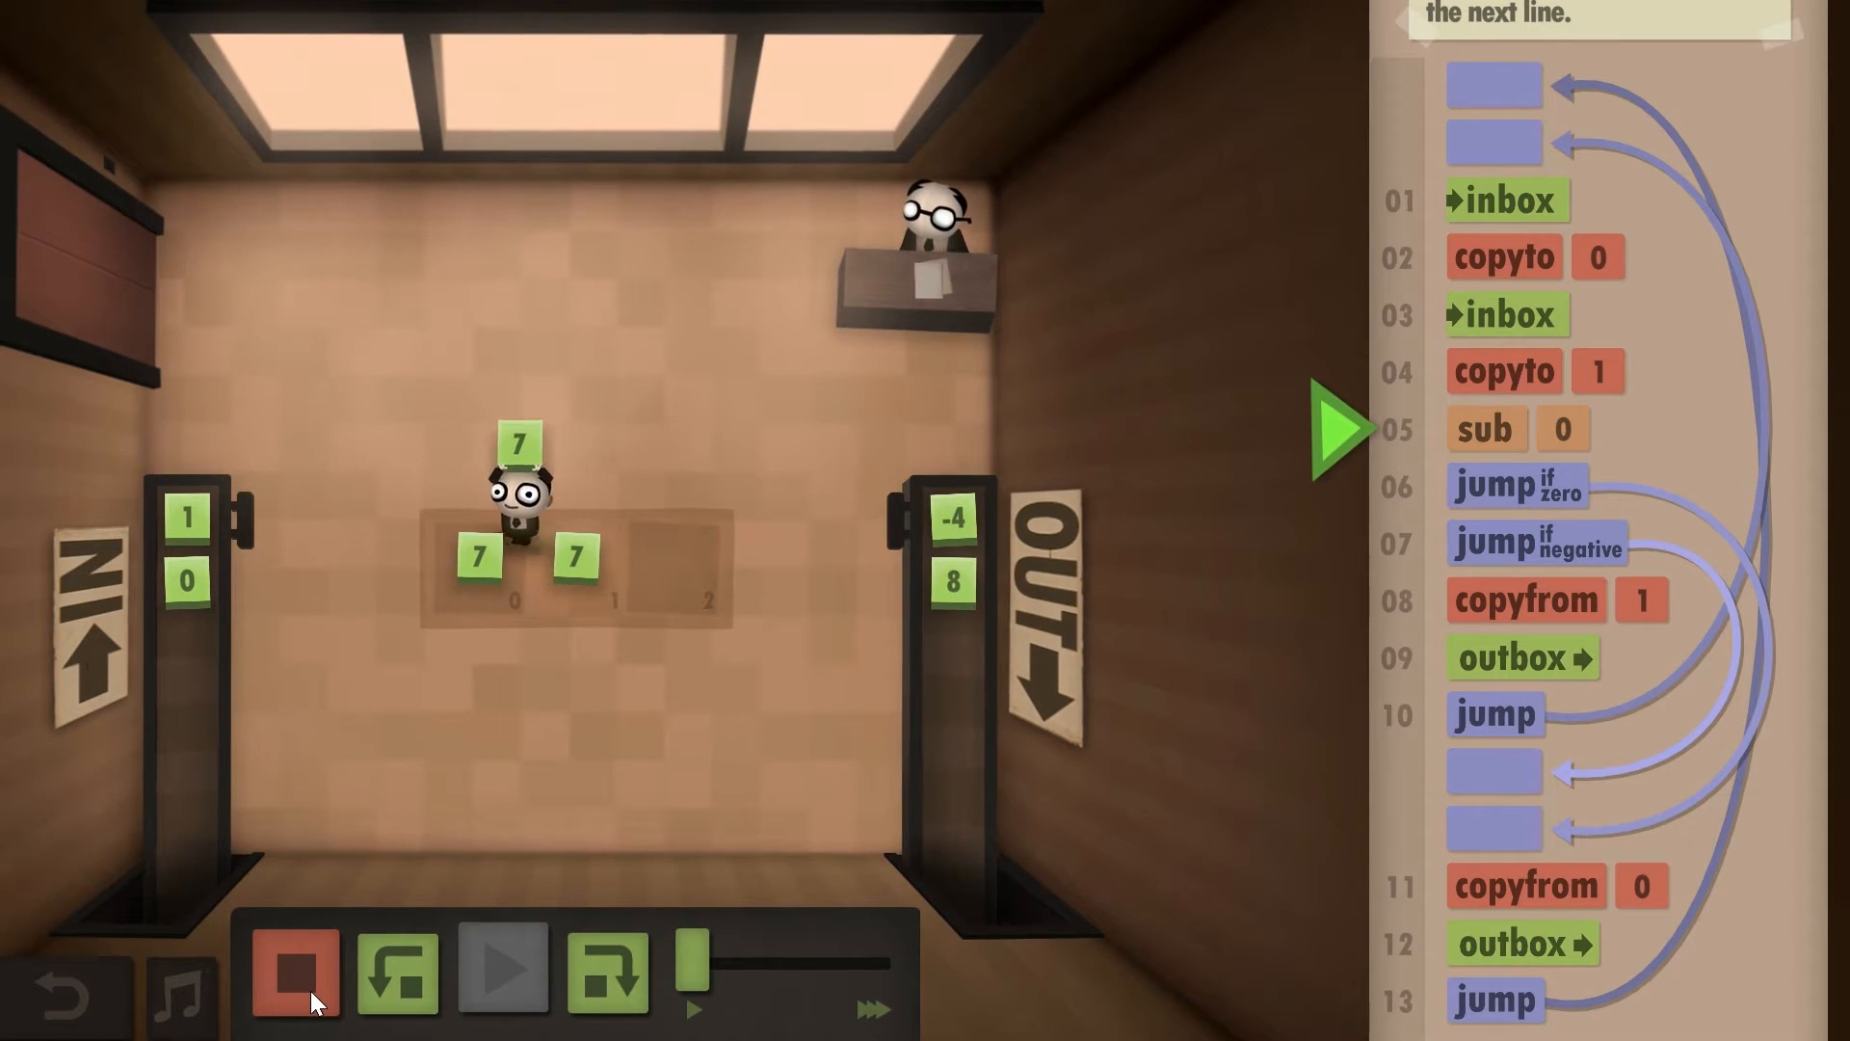
Step: Stop the run, resetting the floor and showing the 10-command version
{"action": "left_click", "coordinate": [293, 969]}
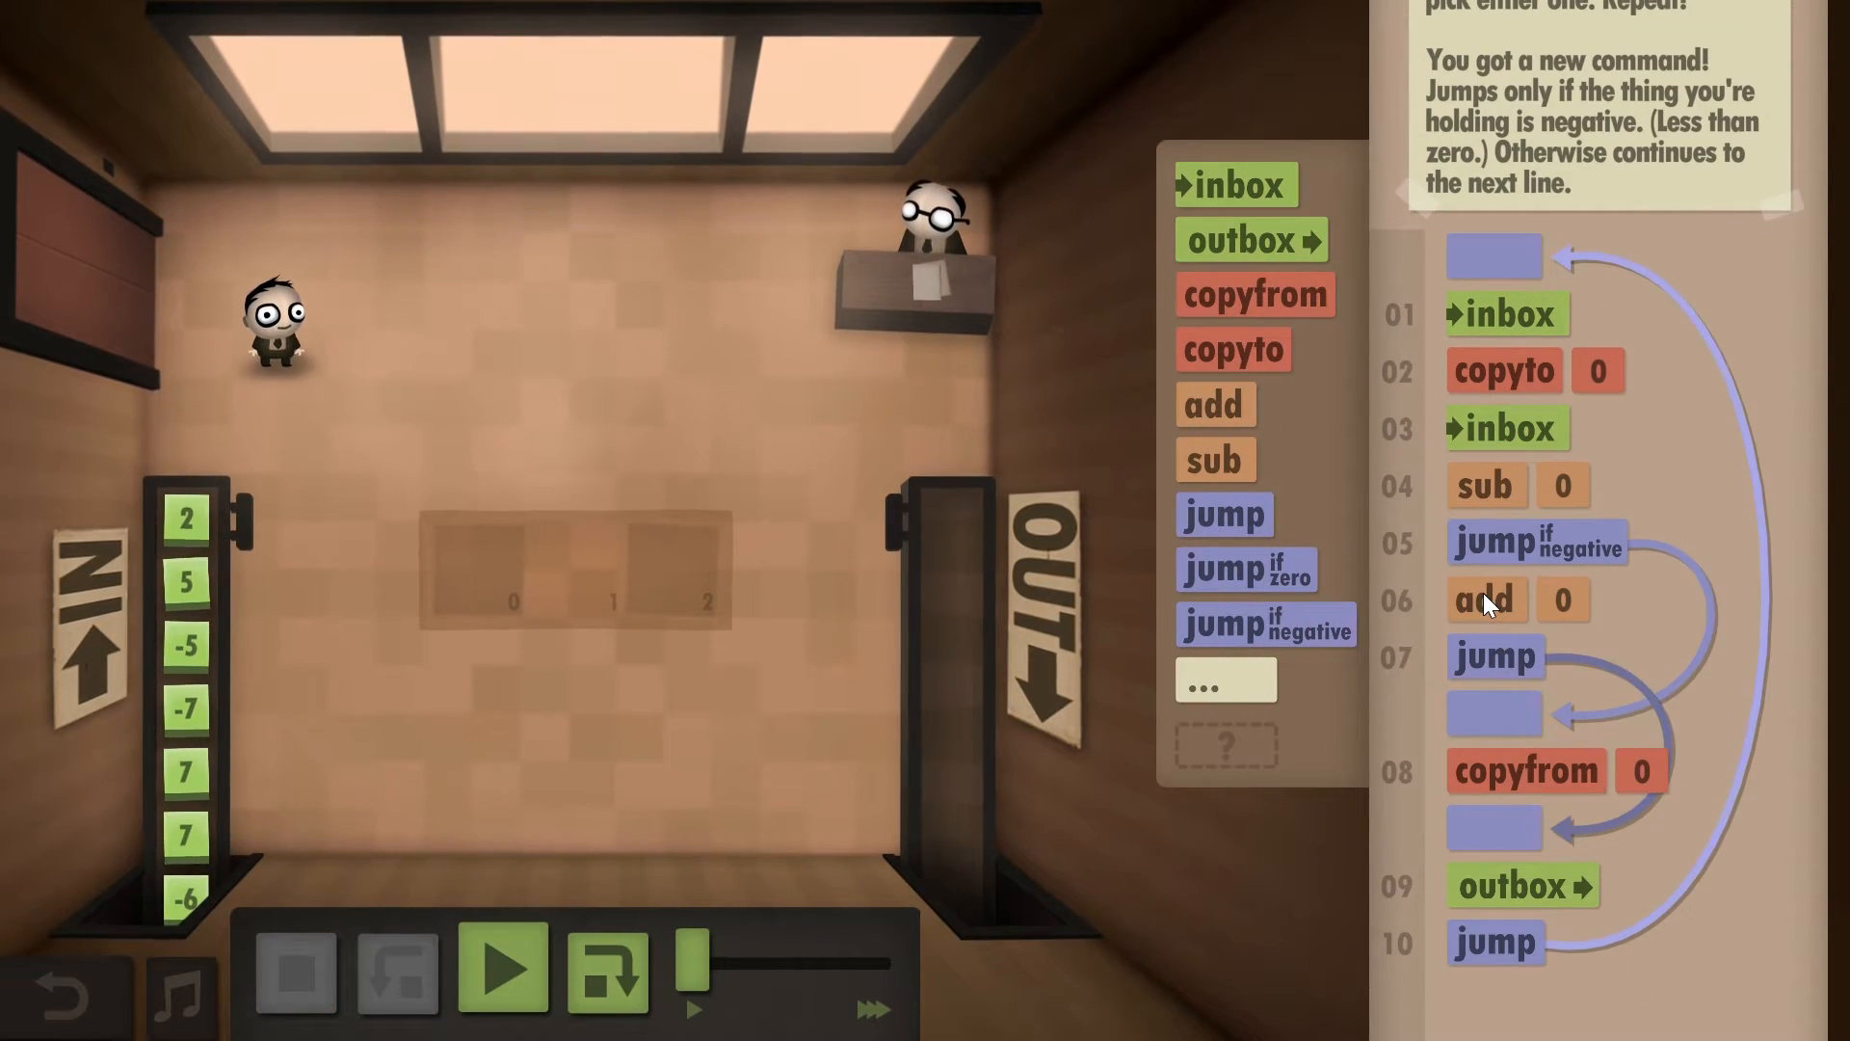
{"action": "mouse_move", "coordinate": [1370, 738]}
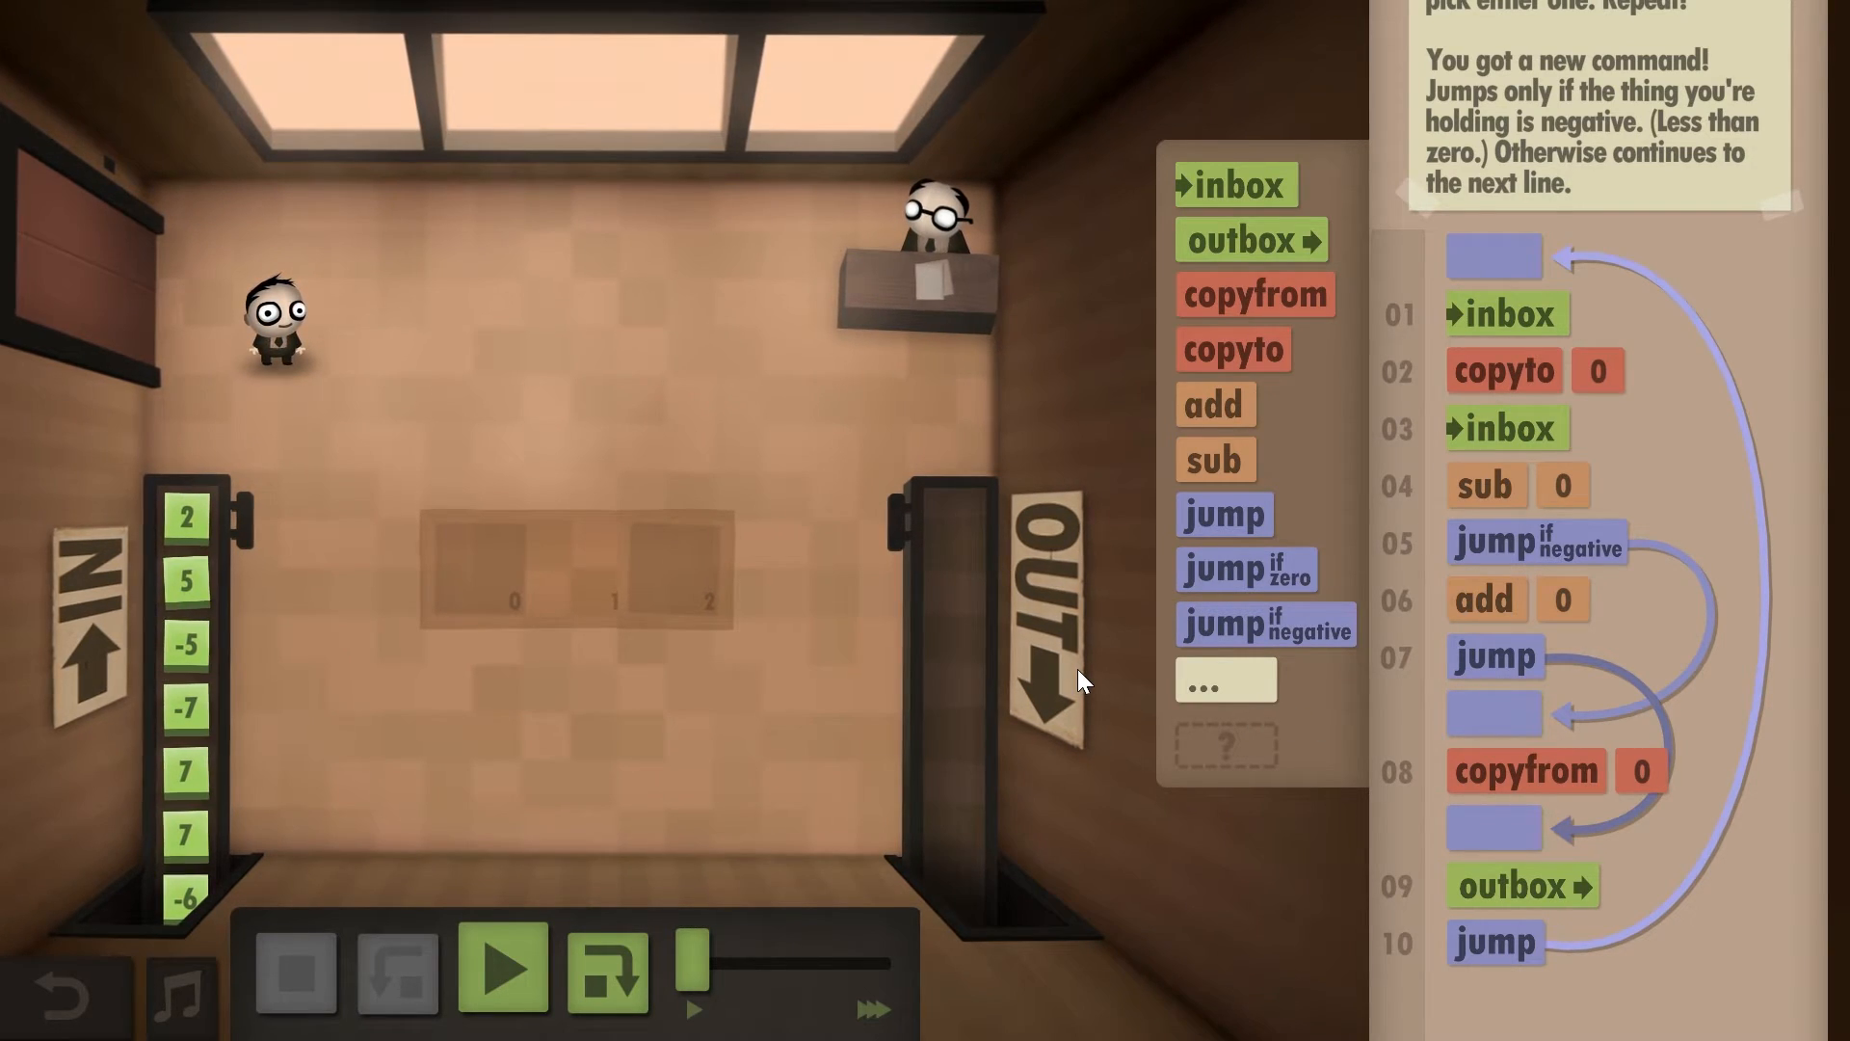
{"action": "mouse_move", "coordinate": [1380, 940]}
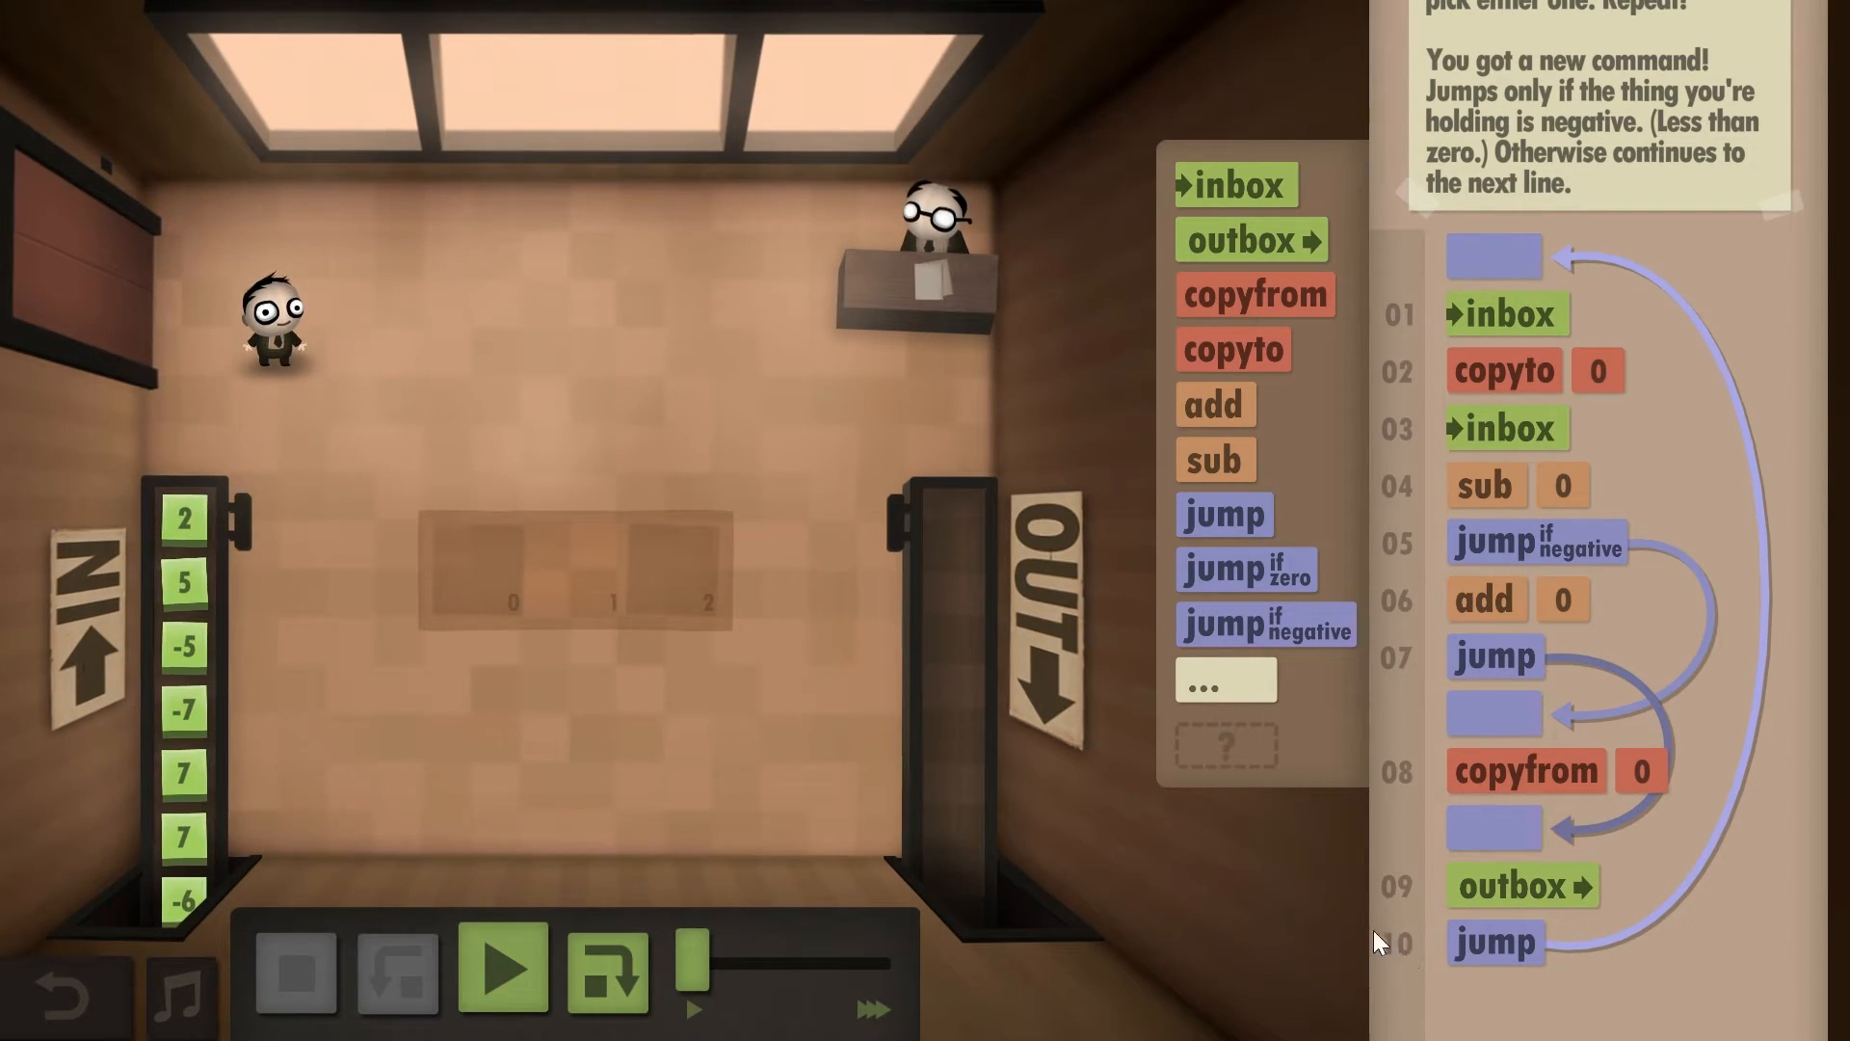
Step: Run the 10-command program so it outputs 5 and -5 and starts subtracting 7 from 7
{"action": "left_click", "coordinate": [503, 967]}
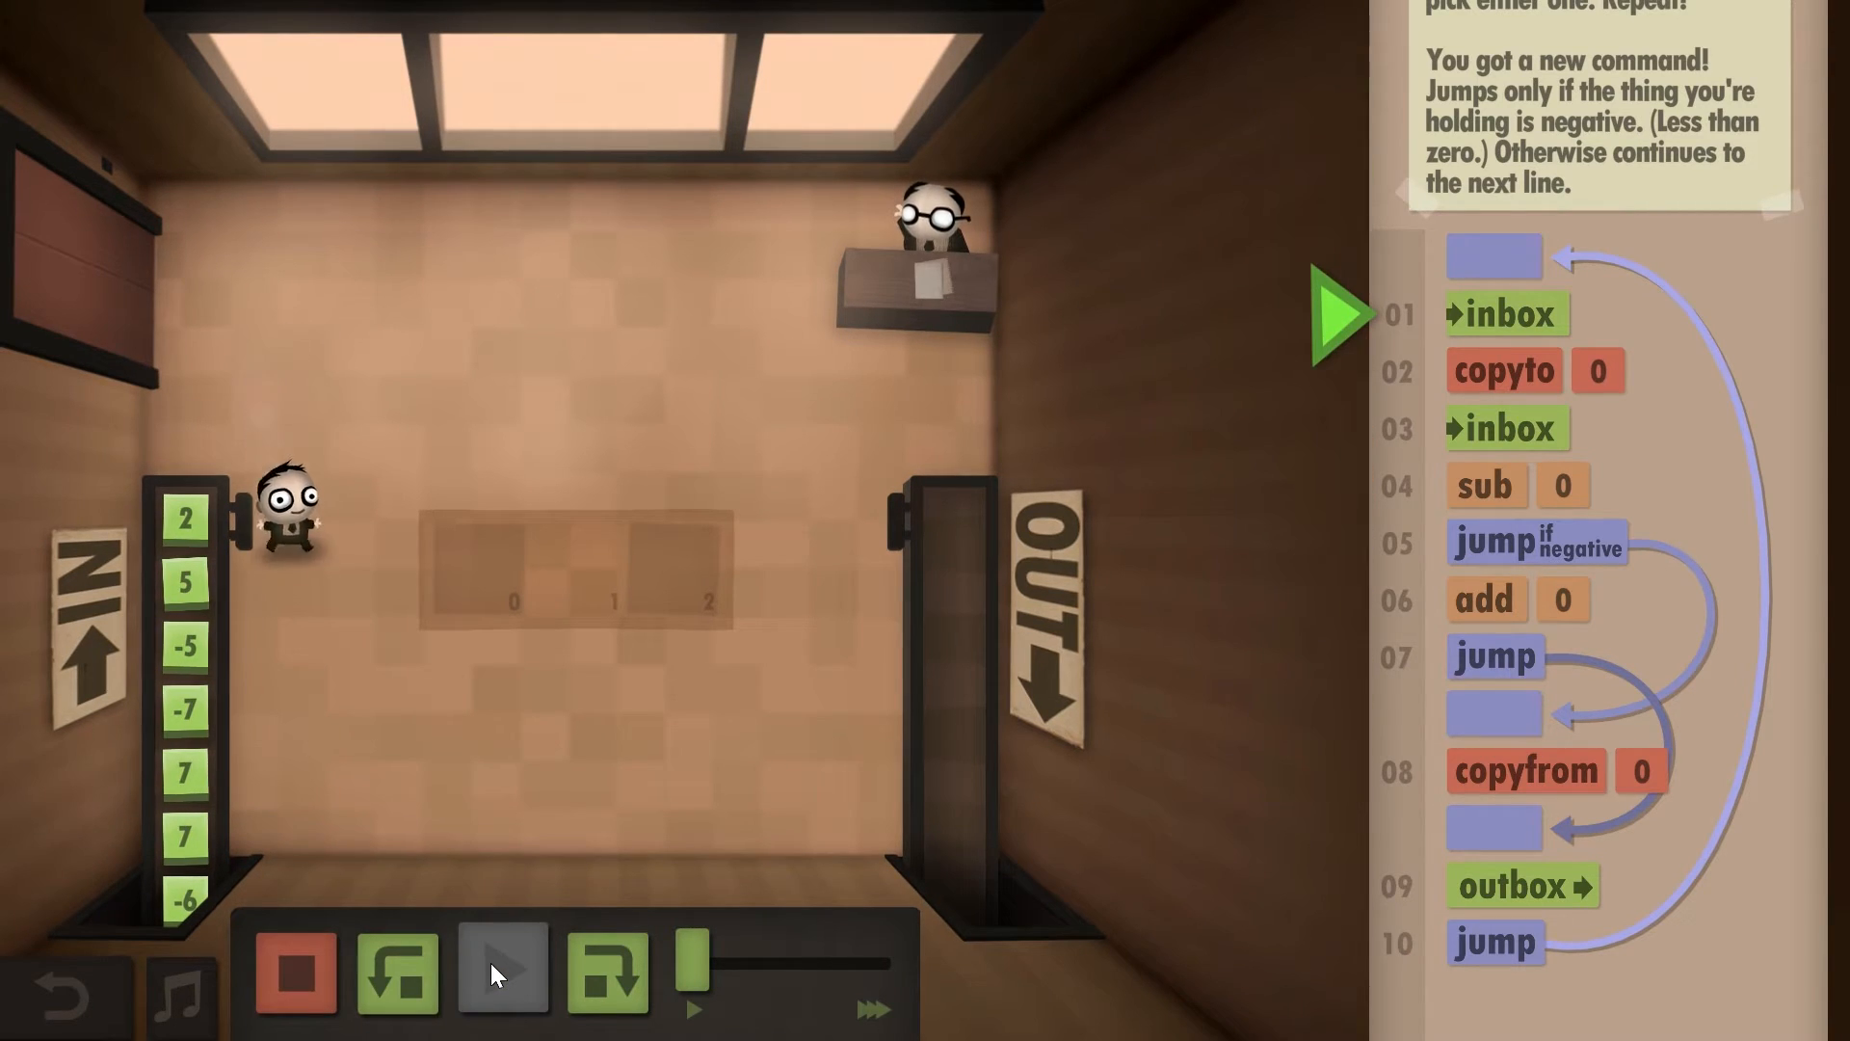
{"action": "left_click", "coordinate": [501, 967]}
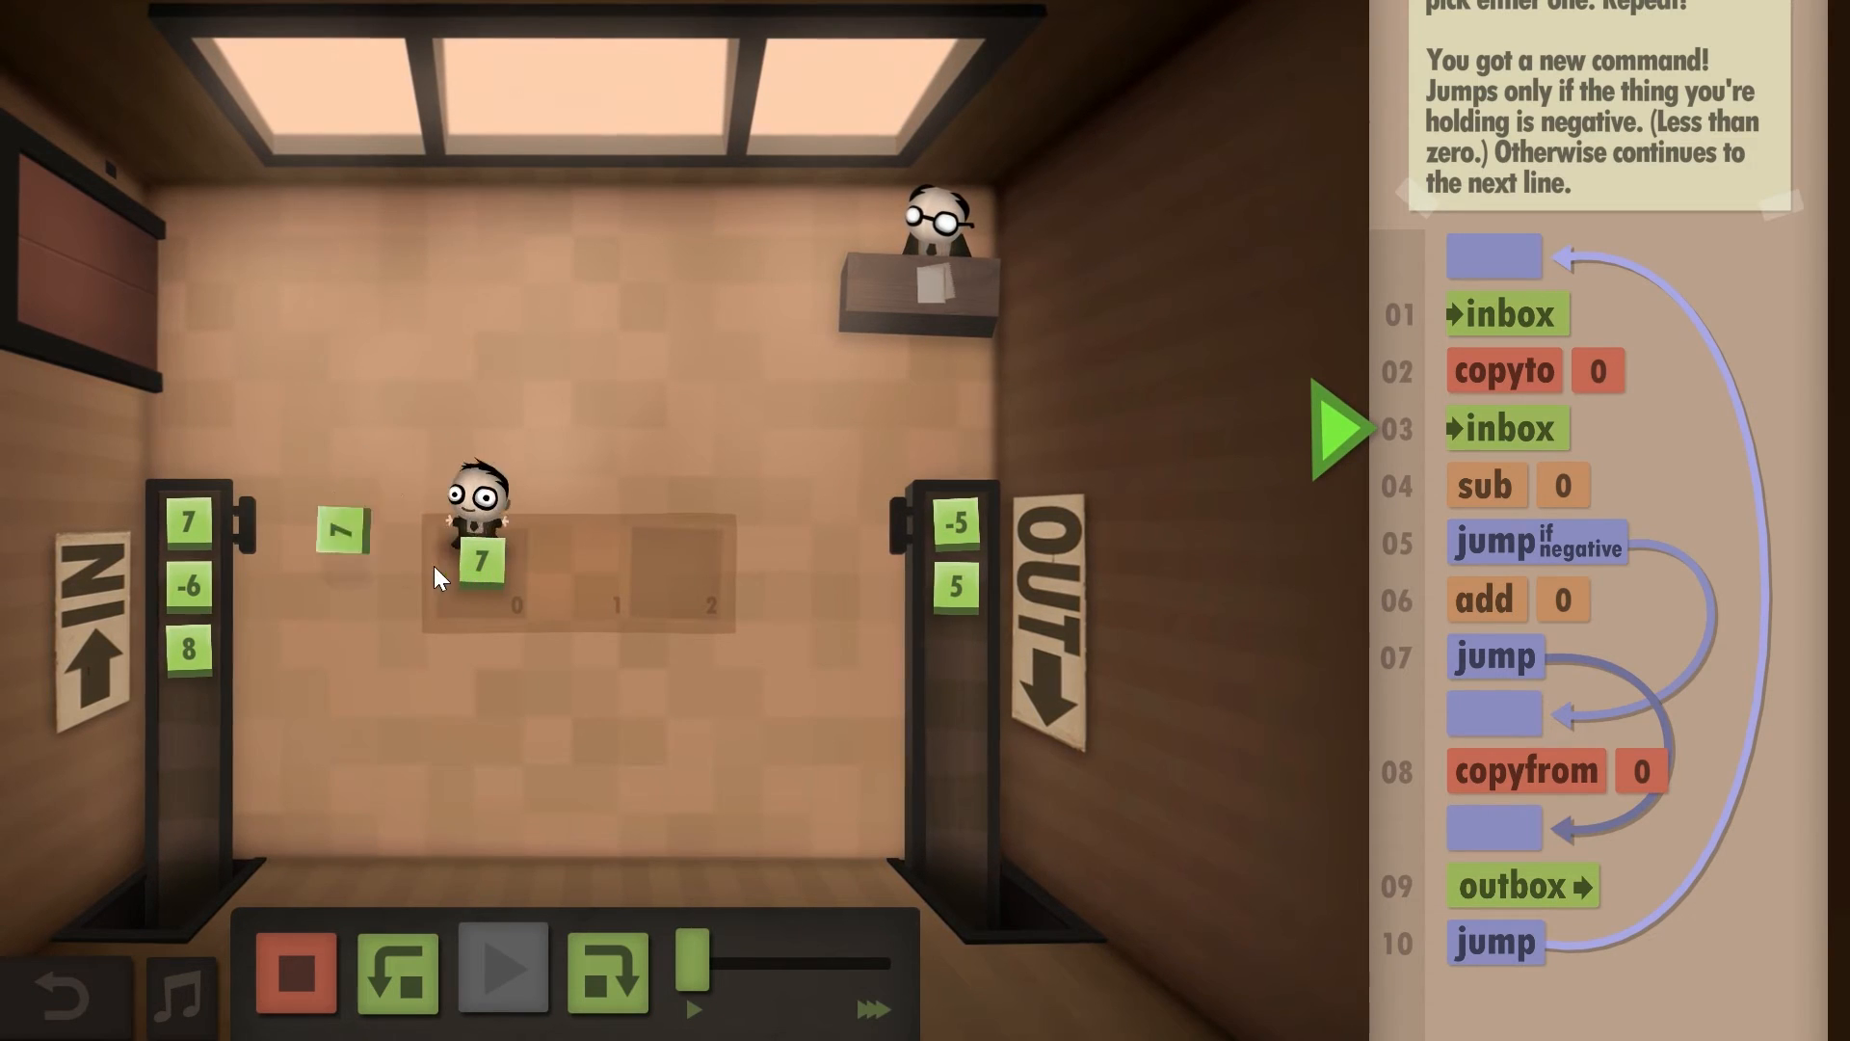
{"action": "left_click", "coordinate": [609, 969]}
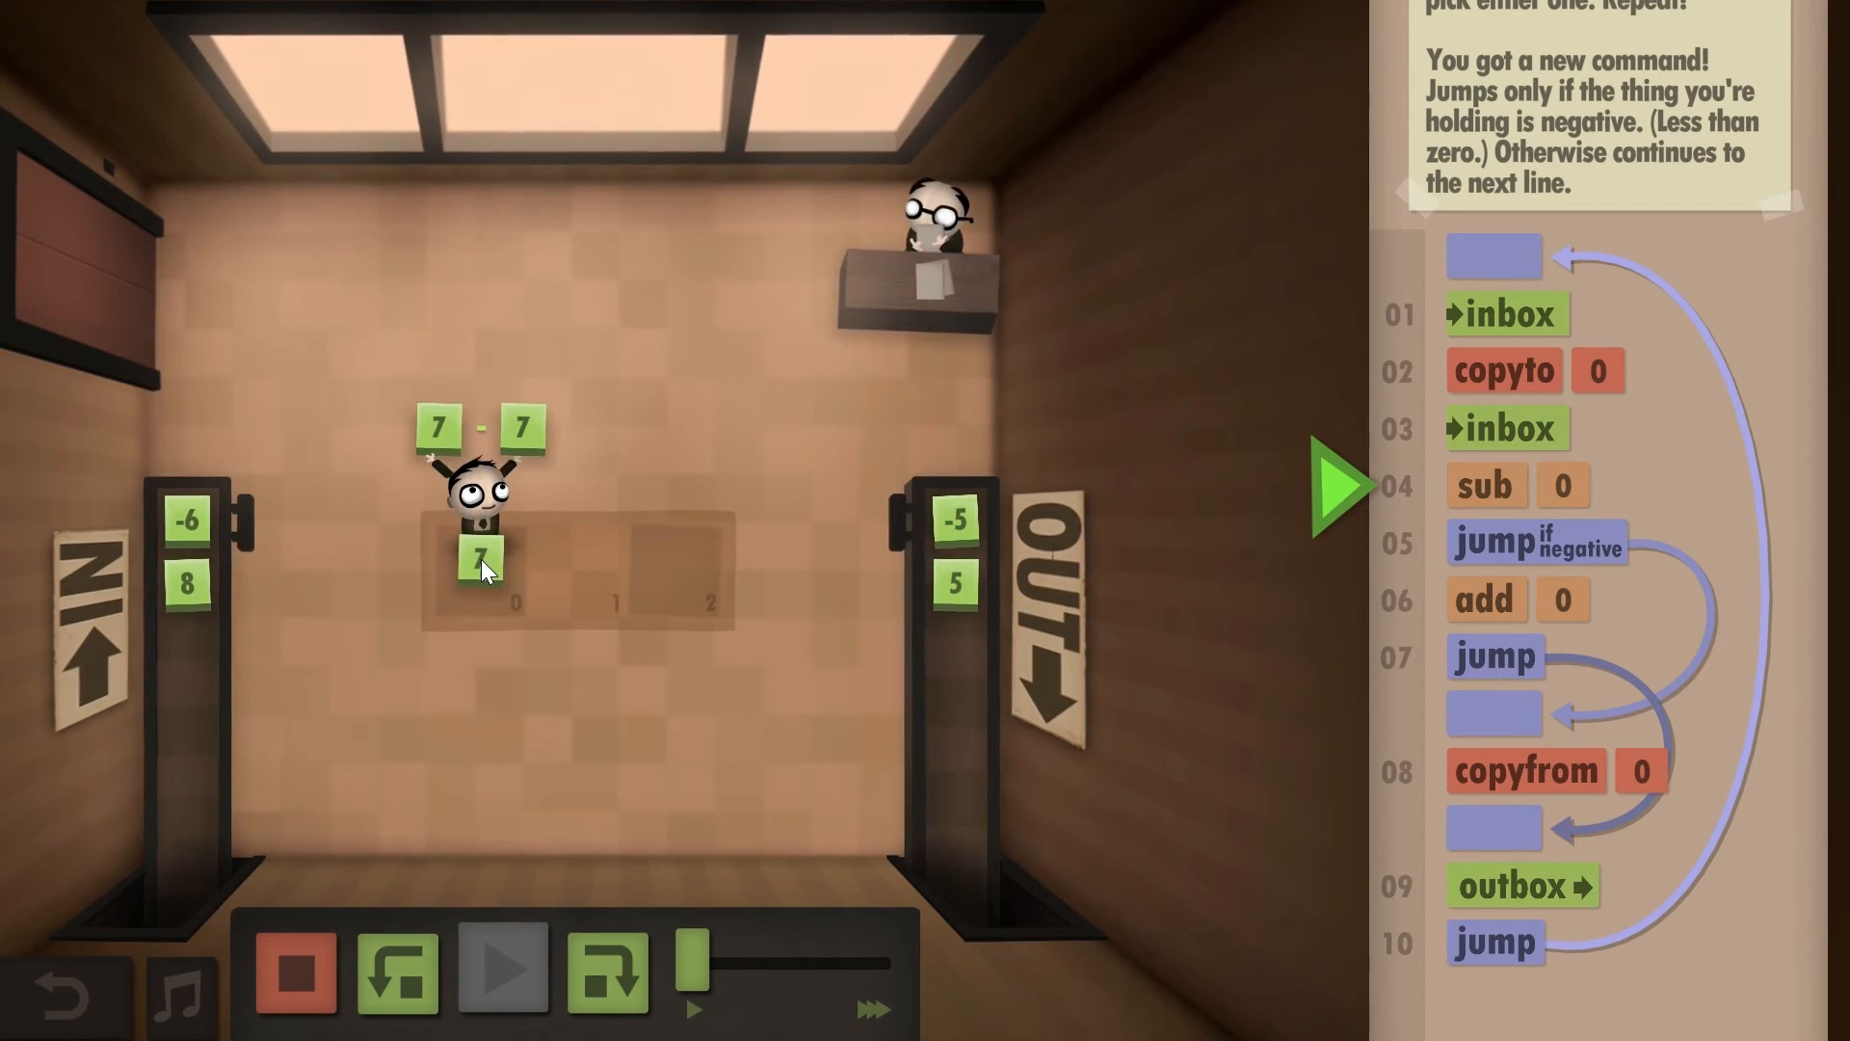